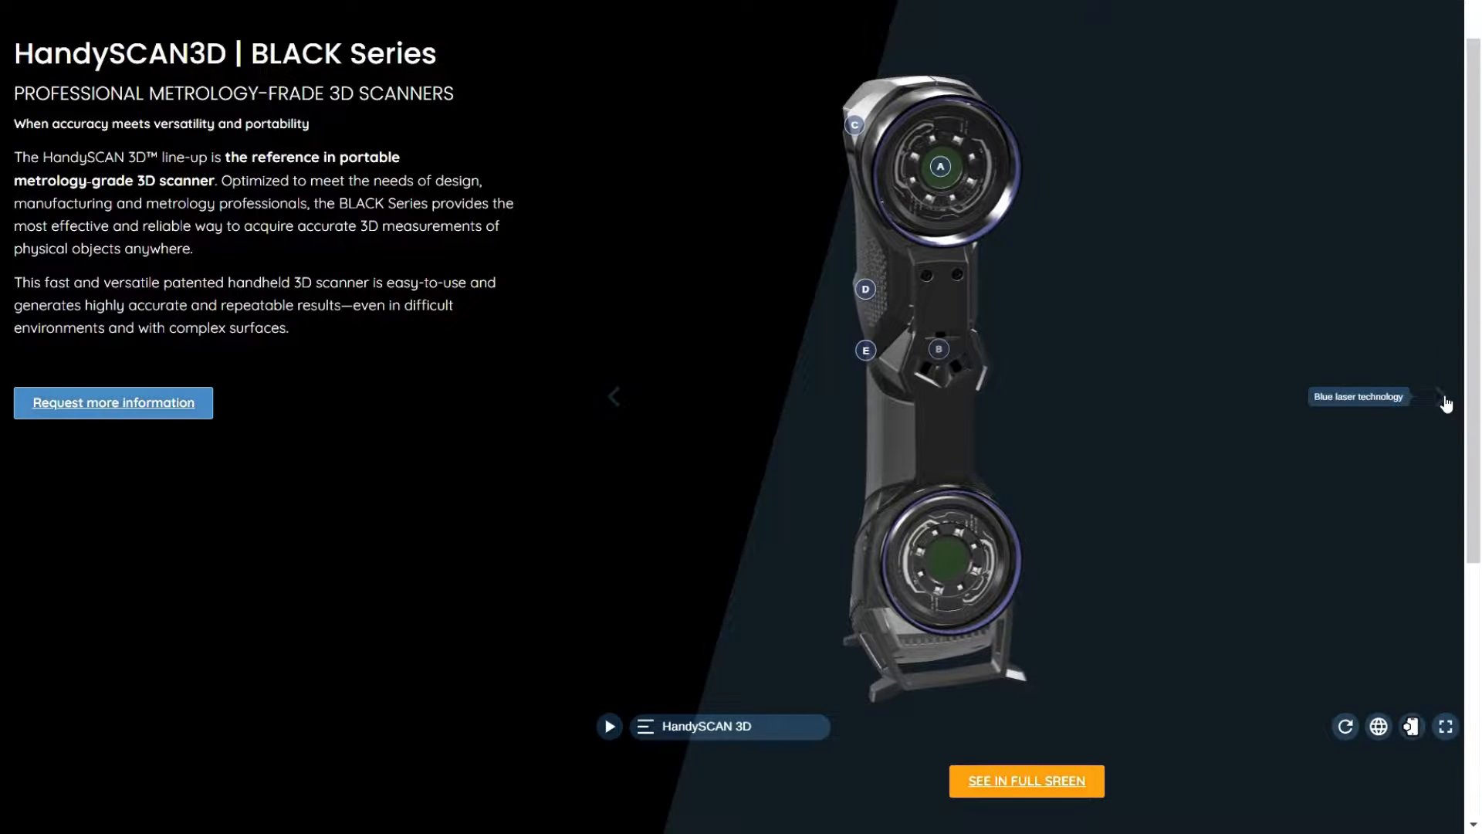
Advance to the next annotated view and orbit the scanner model to another side
{"action": "left_click", "coordinate": [1444, 397]}
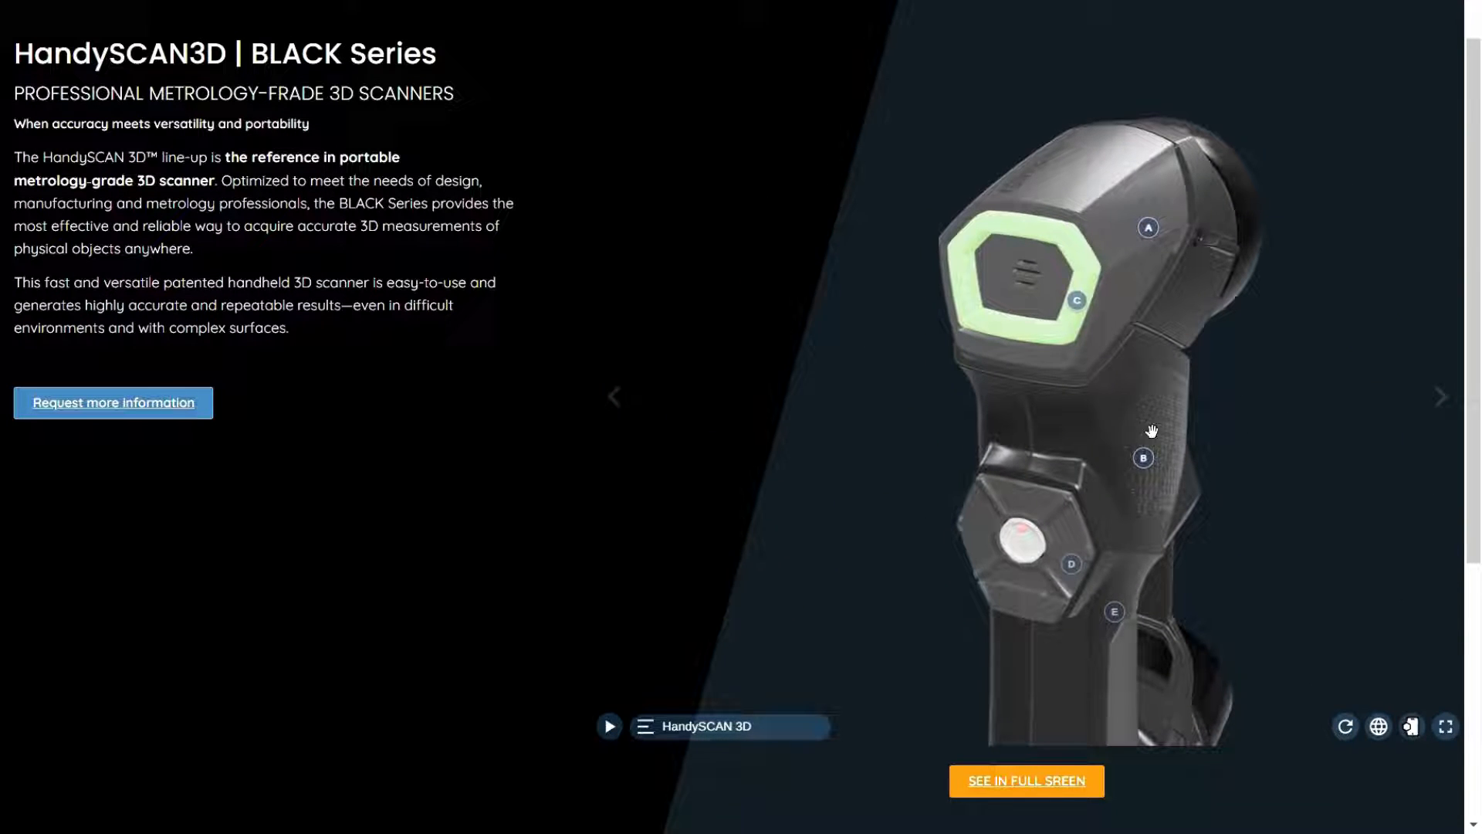
{"action": "left_click_drag", "start_coordinate": [1151, 431], "coordinate": [1062, 383]}
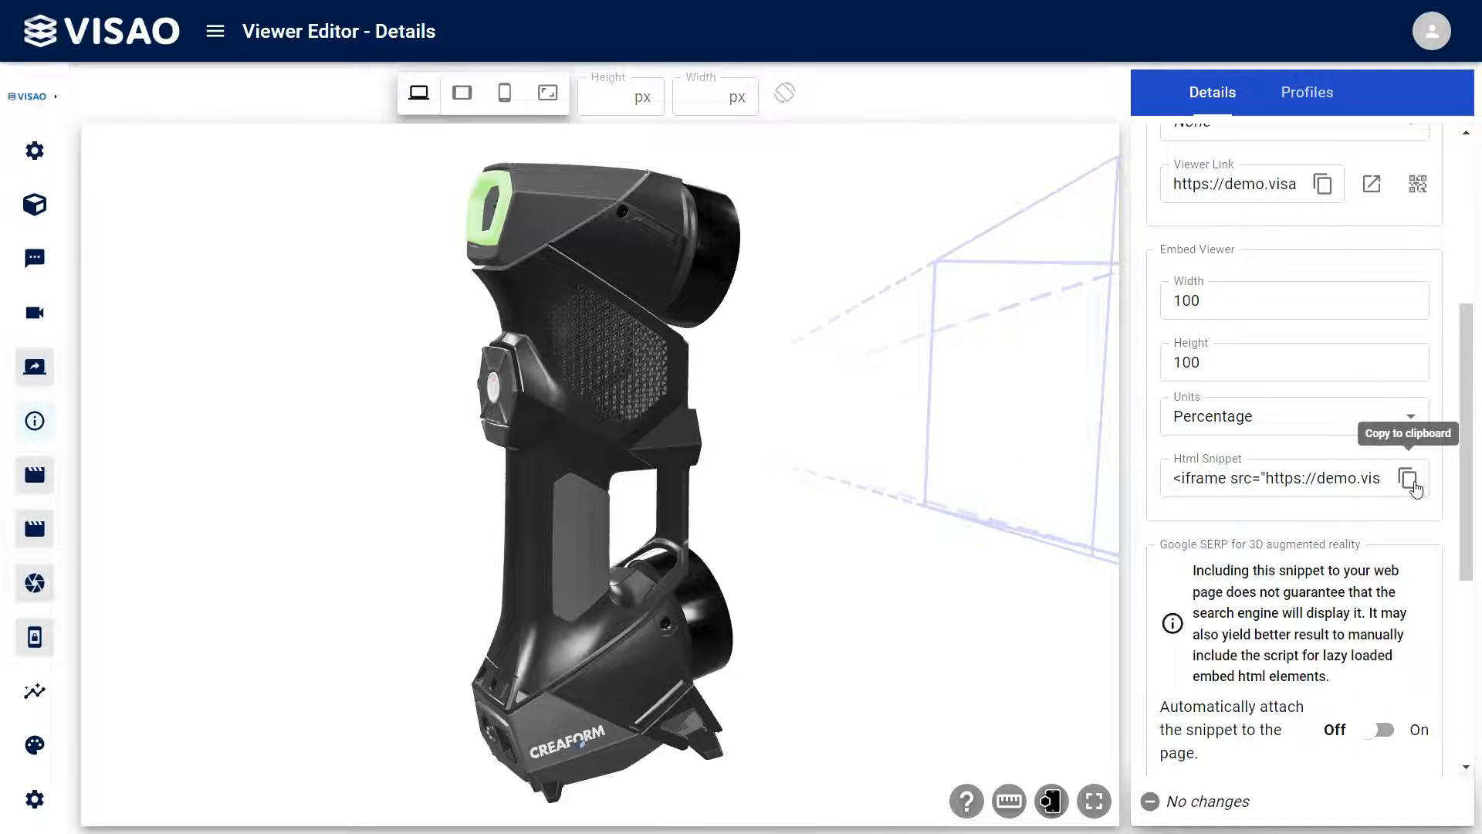
Copy the iframe HTML snippet for the scanner viewer sized 100 by 100 percent
{"action": "left_click", "coordinate": [1412, 479]}
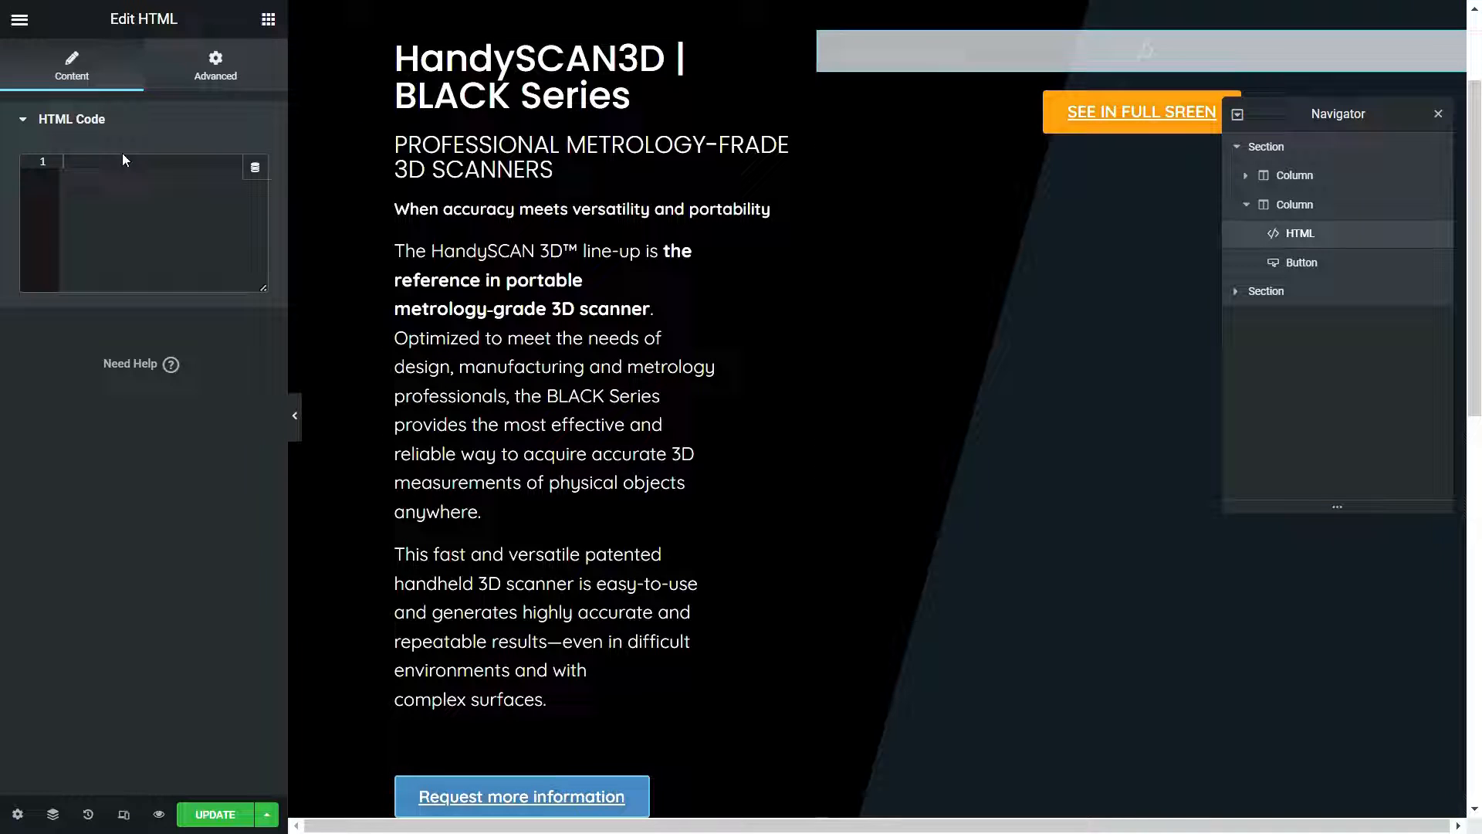
Activate the empty HTML Code field of the widget in the second column
{"action": "left_click", "coordinate": [142, 162]}
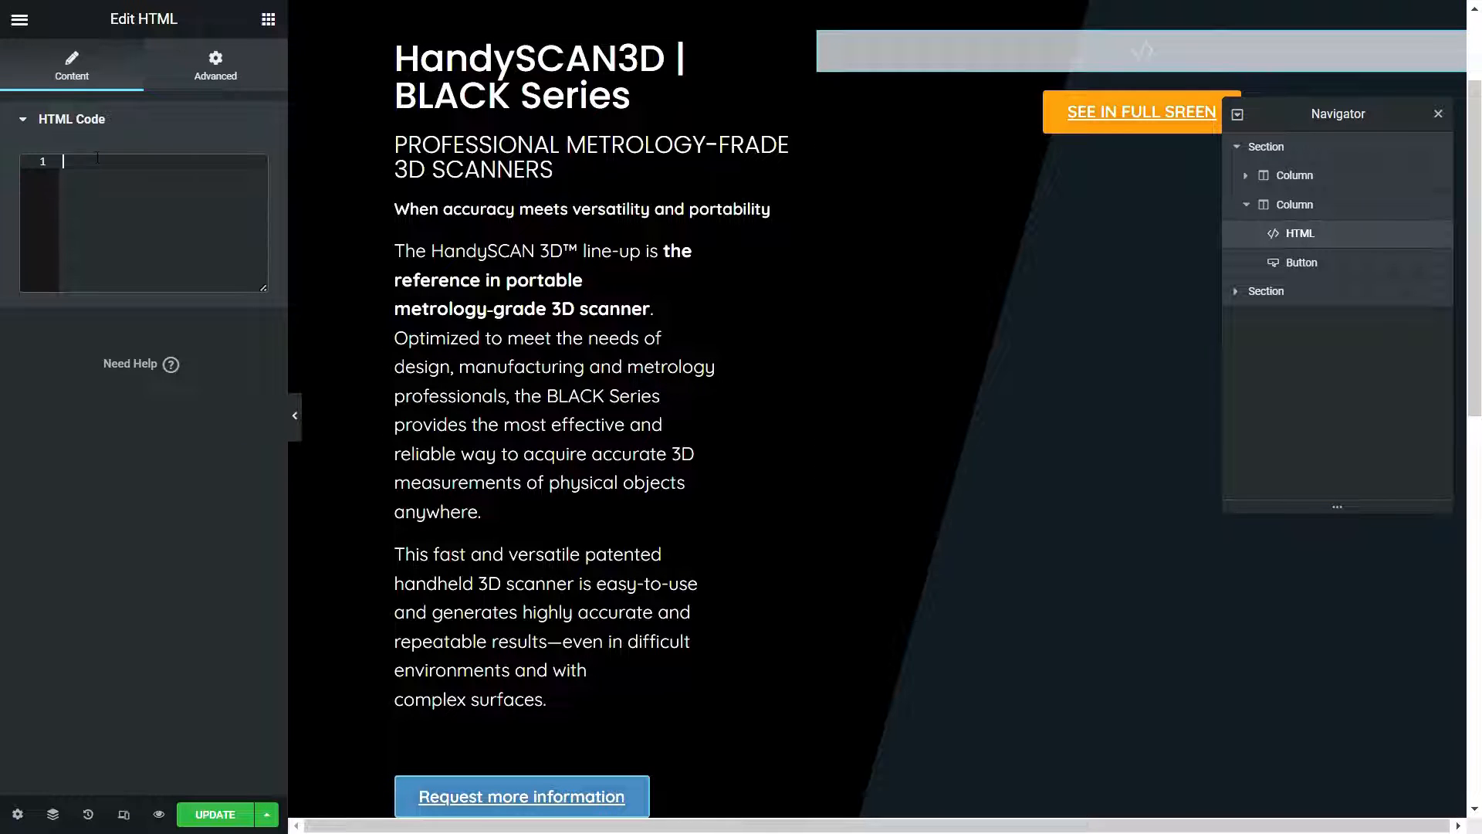